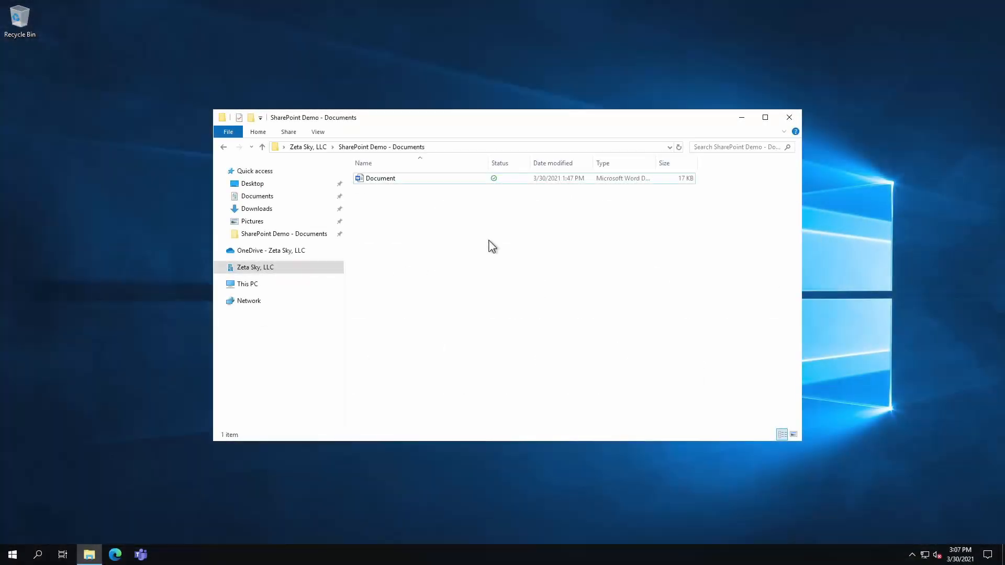
mouse_move(496, 251)
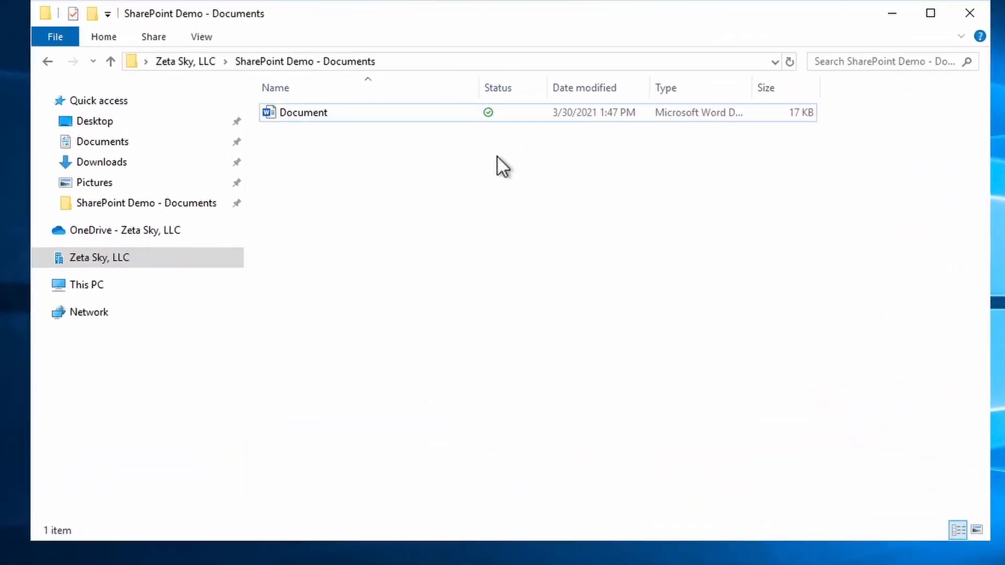
mouse_move(493, 139)
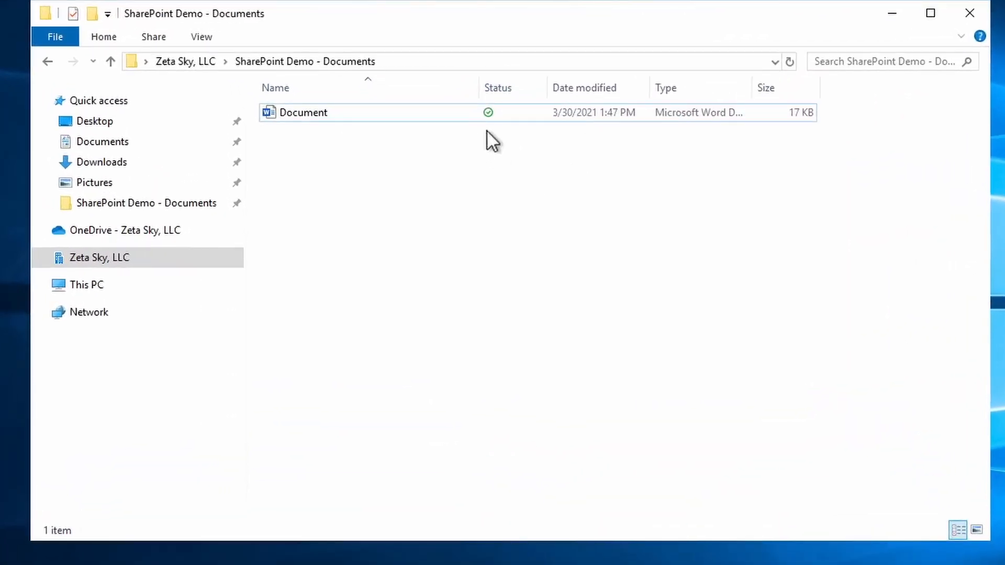
Set the Word Document to Always keep on this device from its sync options
double_click(302, 113)
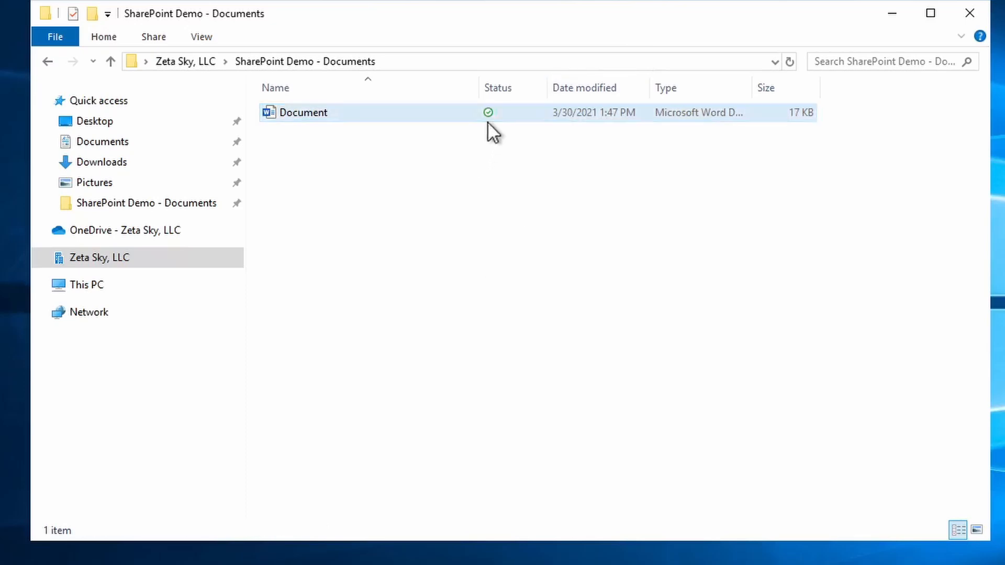
mouse_move(489, 118)
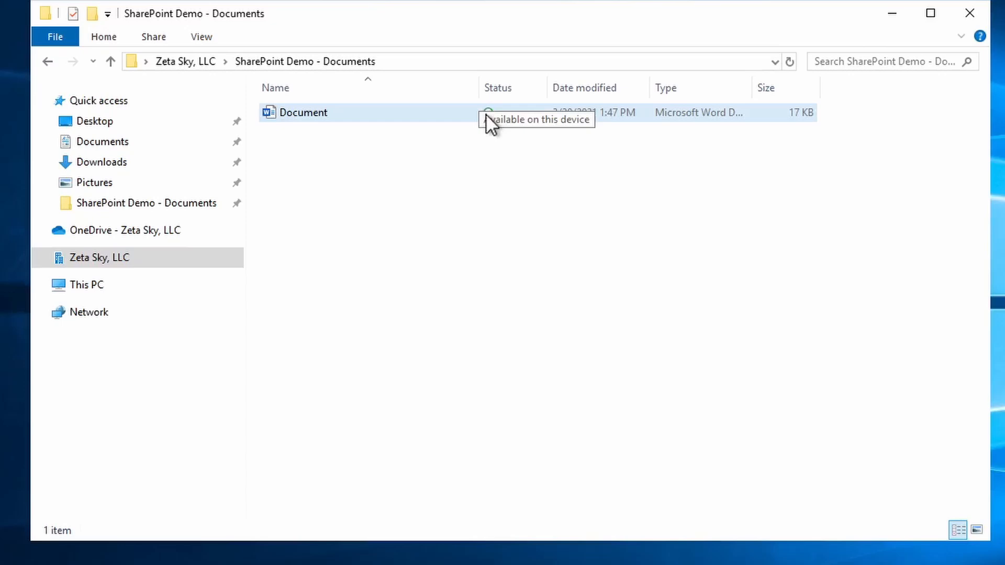
mouse_move(493, 125)
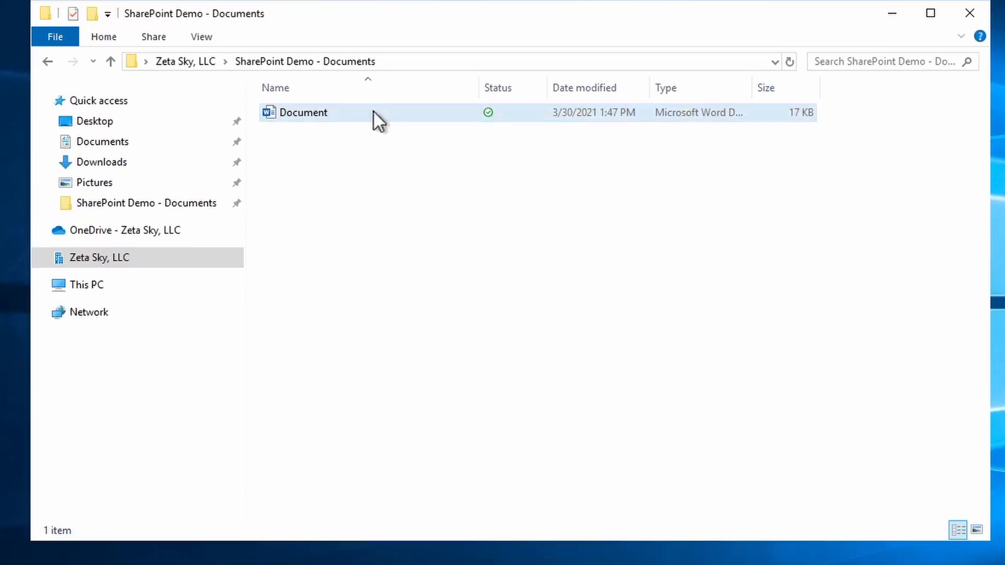
mouse_move(374, 116)
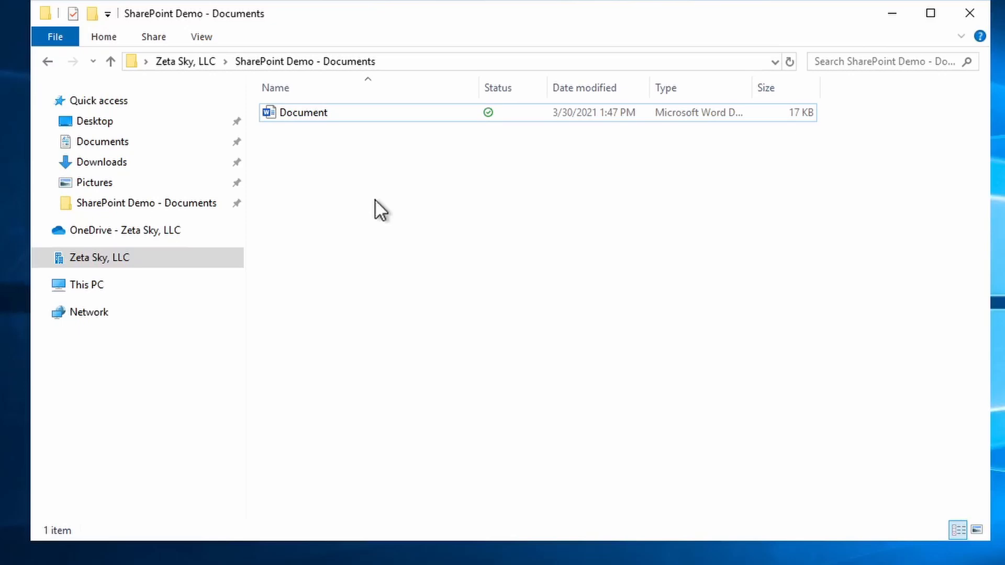
click(302, 112)
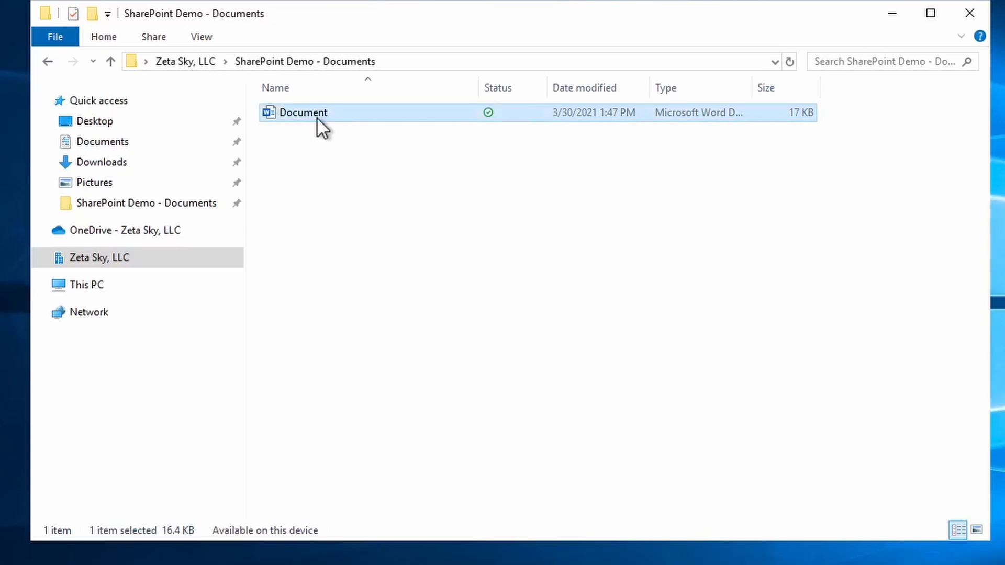
mouse_move(307, 157)
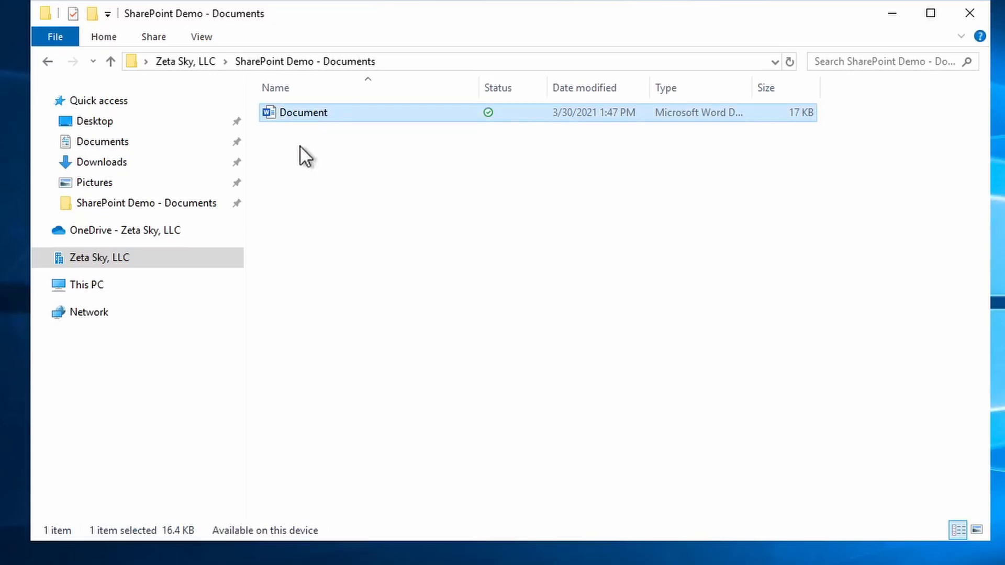
mouse_move(323, 122)
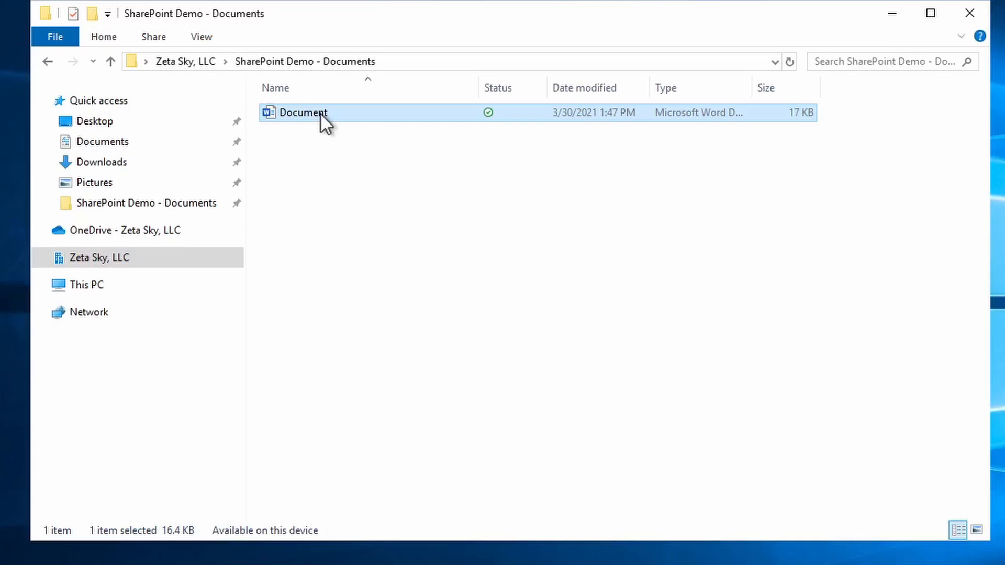
mouse_move(303, 184)
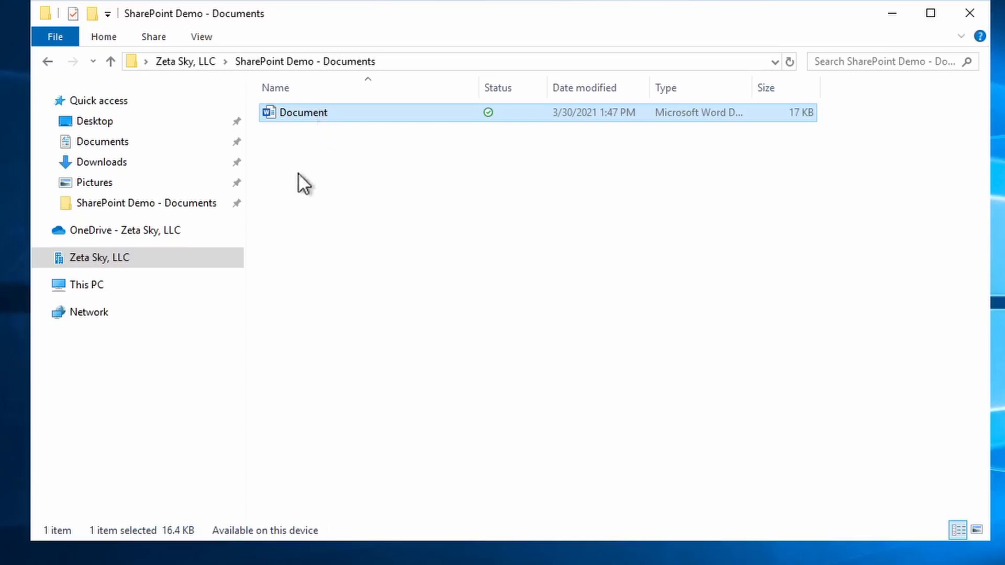
mouse_move(364, 116)
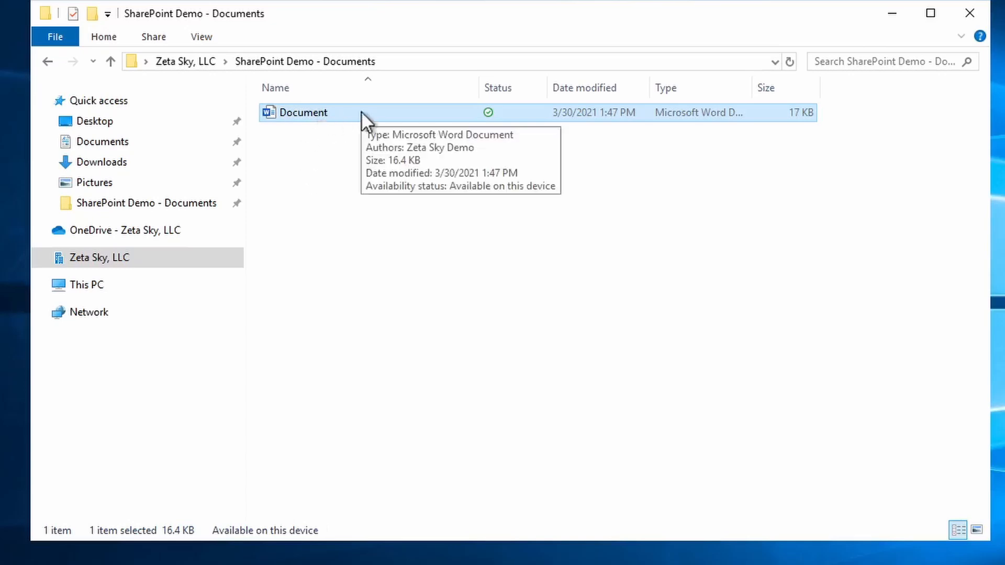
right_click(302, 112)
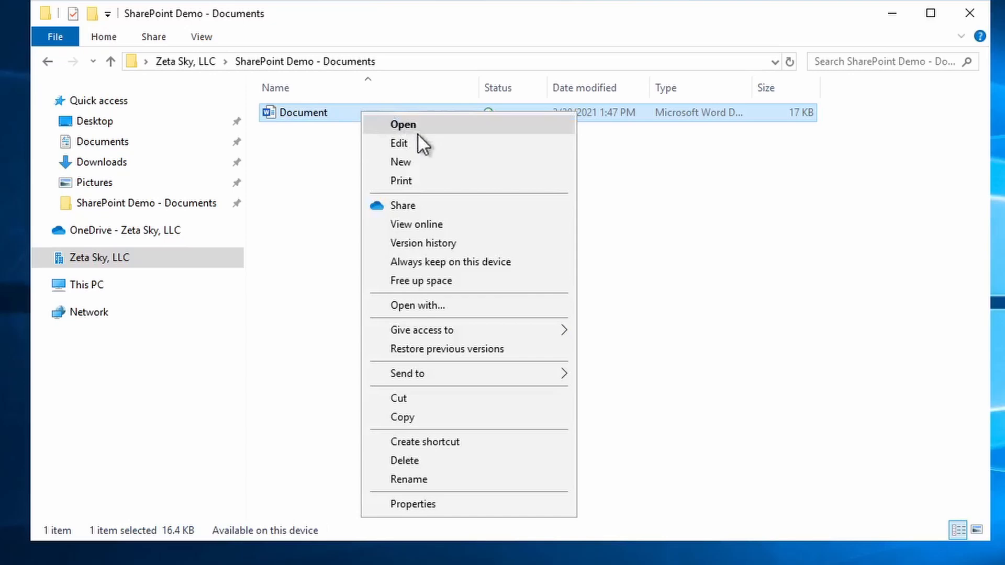
mouse_move(380, 221)
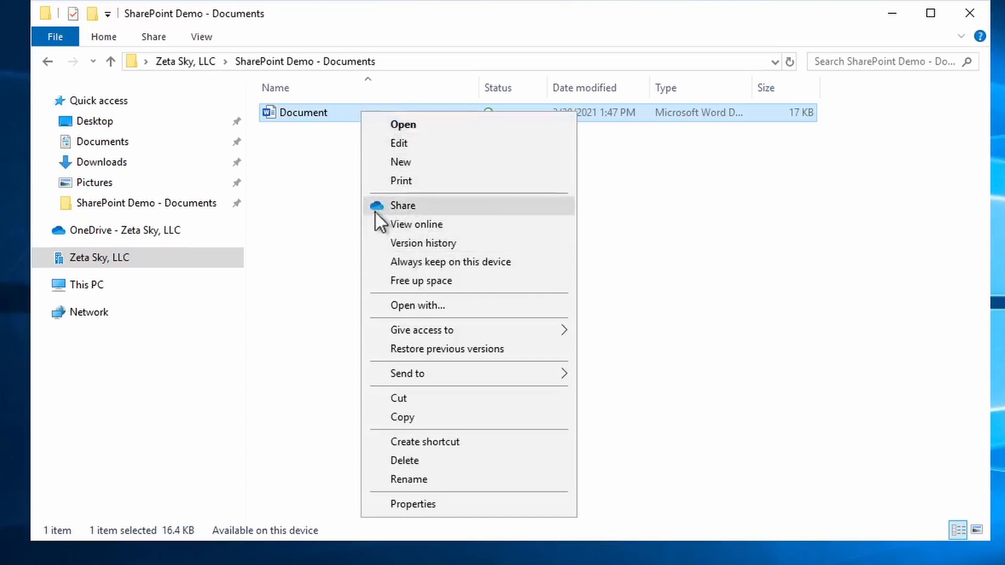
mouse_move(416, 230)
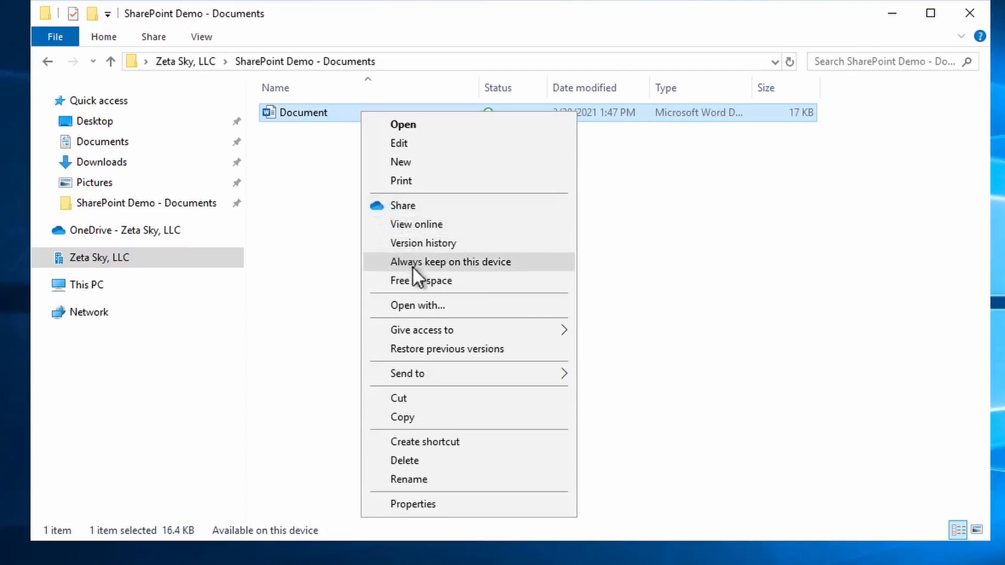
mouse_move(493, 275)
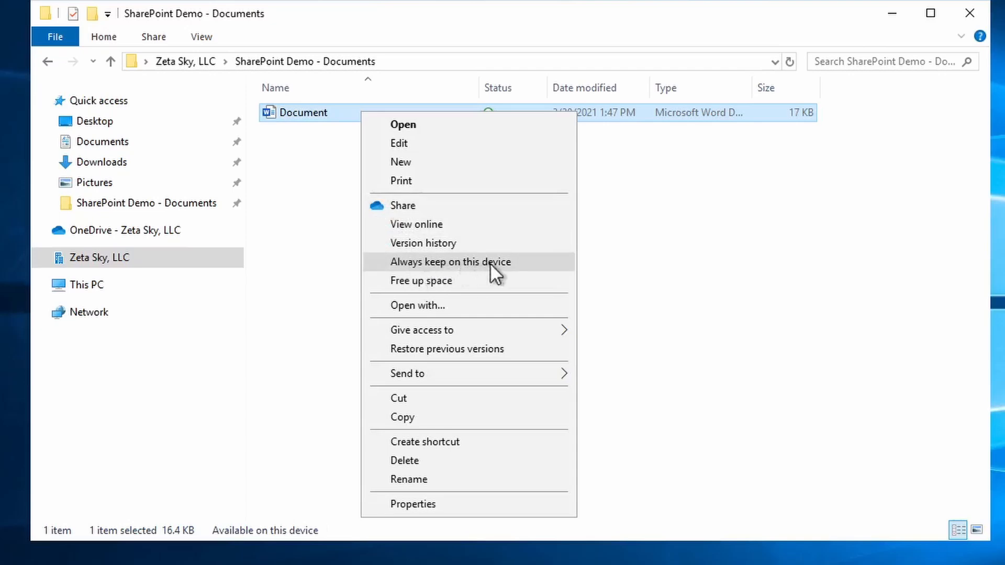
mouse_move(516, 272)
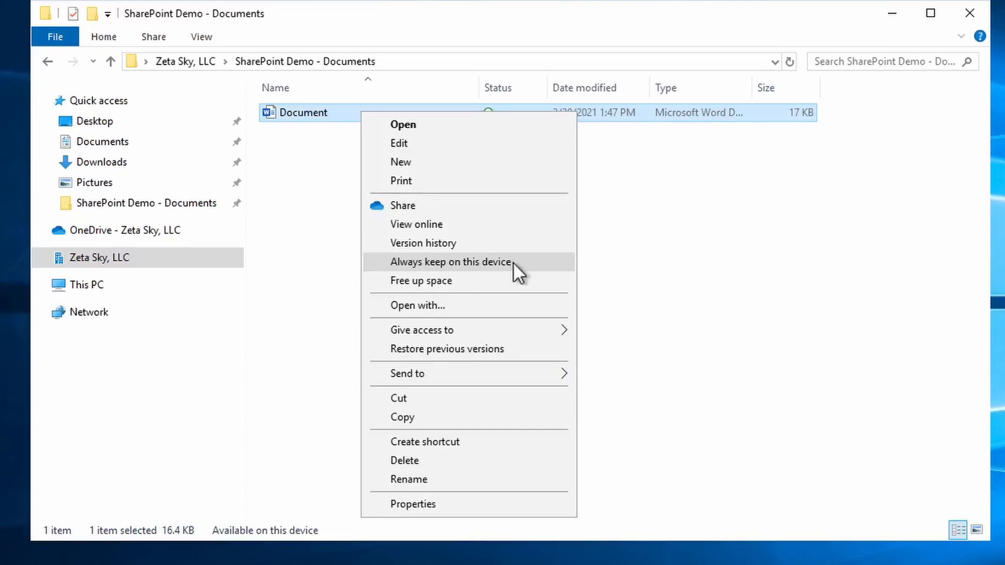
click(451, 262)
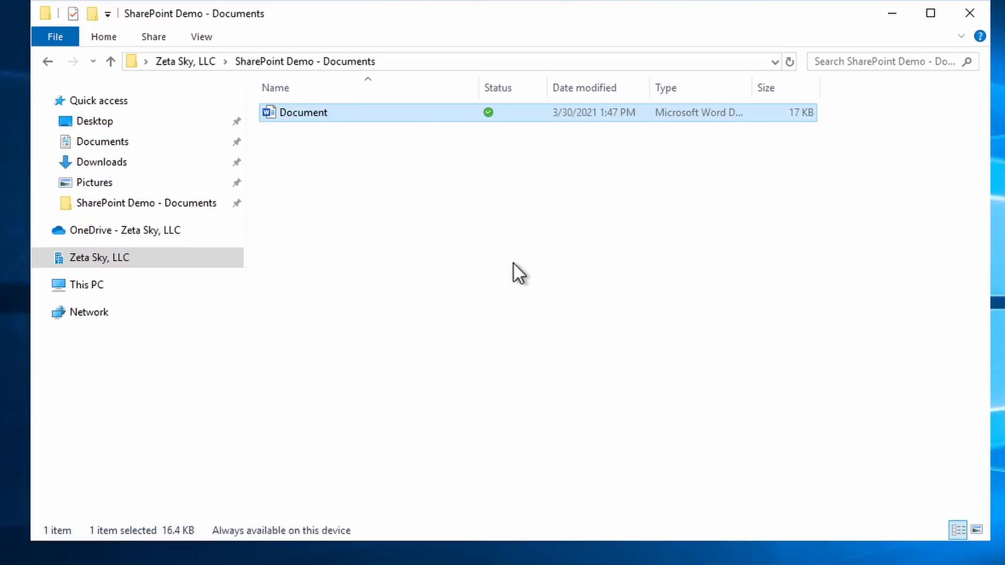
mouse_move(490, 146)
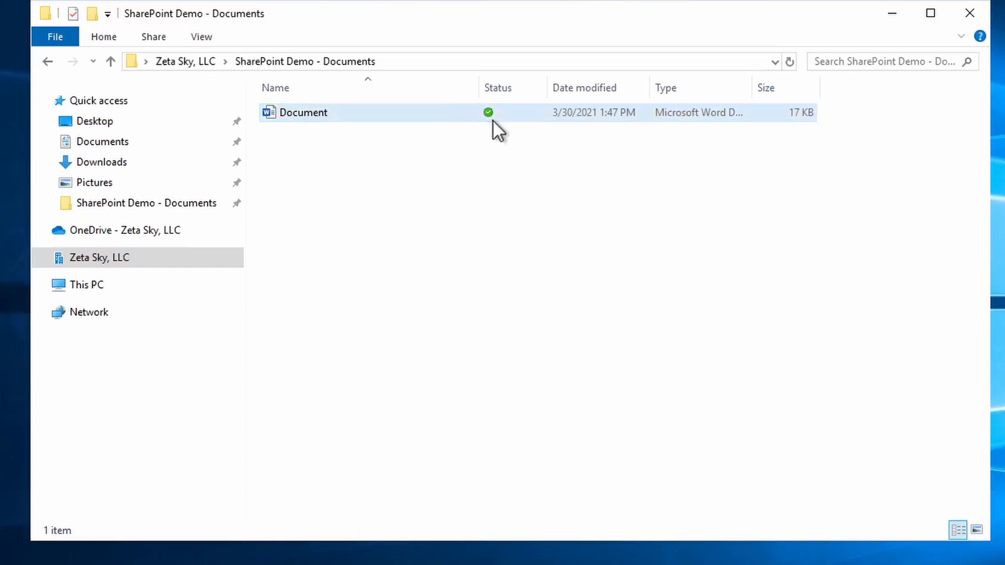
mouse_move(488, 119)
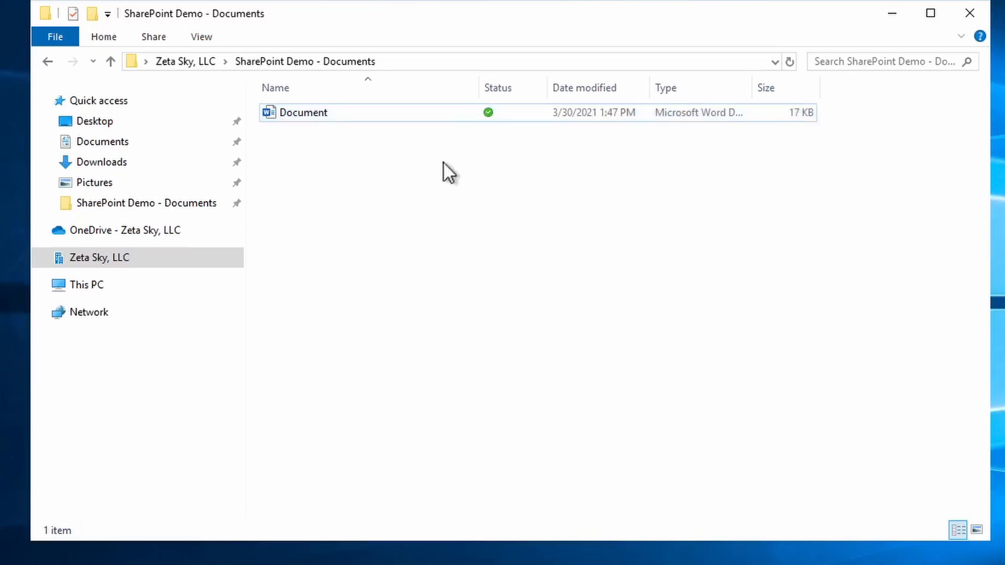
mouse_move(360, 122)
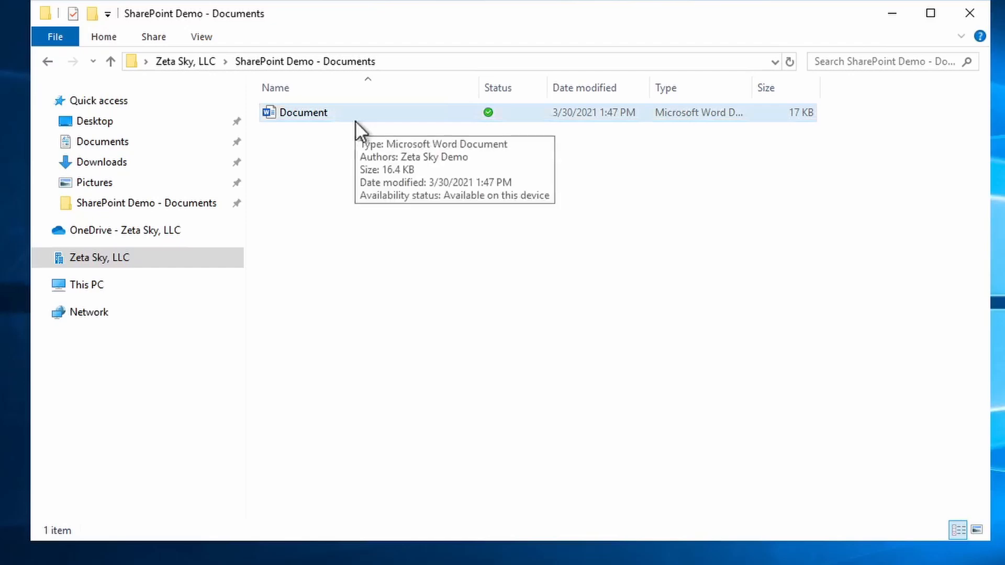
mouse_move(322, 218)
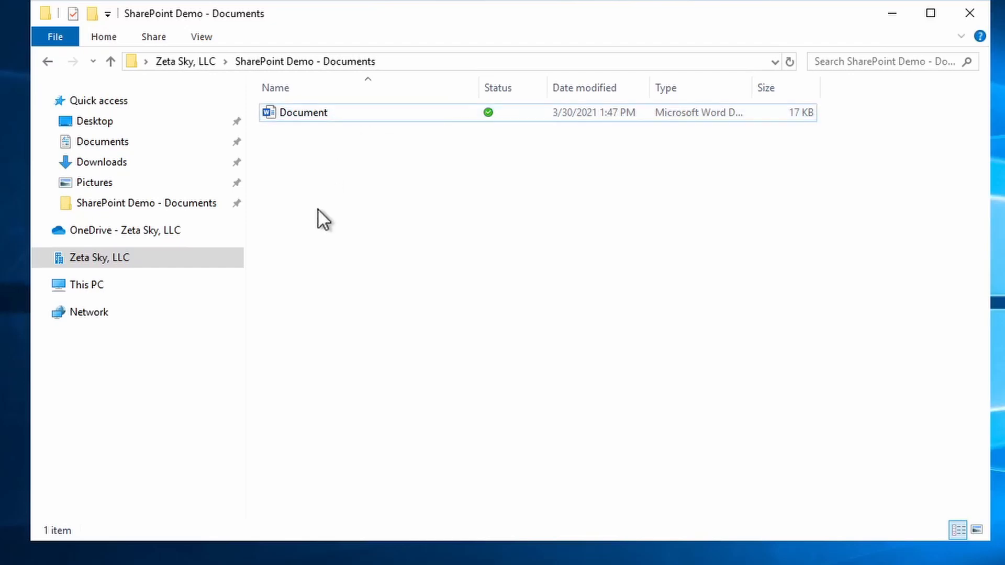
mouse_move(321, 173)
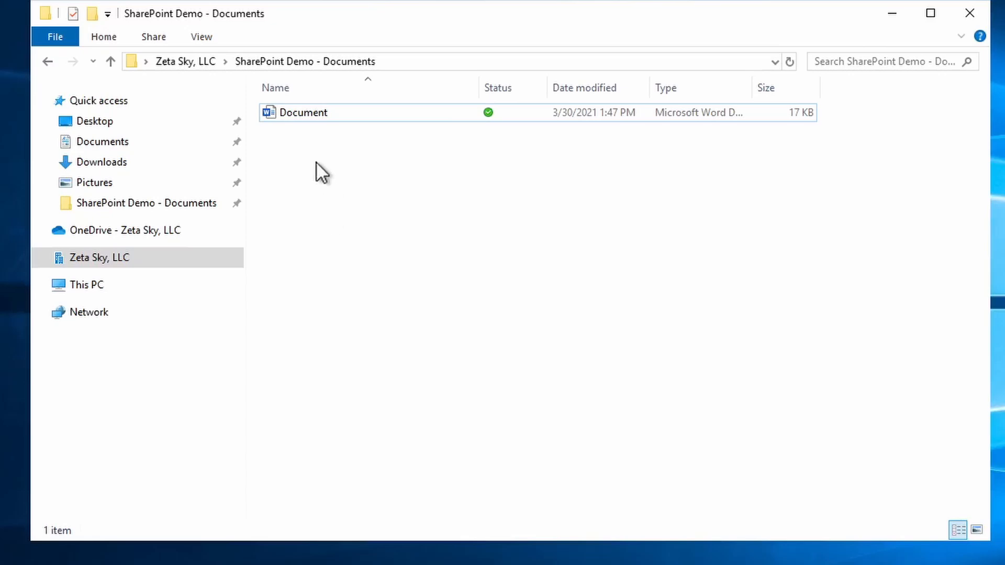
mouse_move(308, 144)
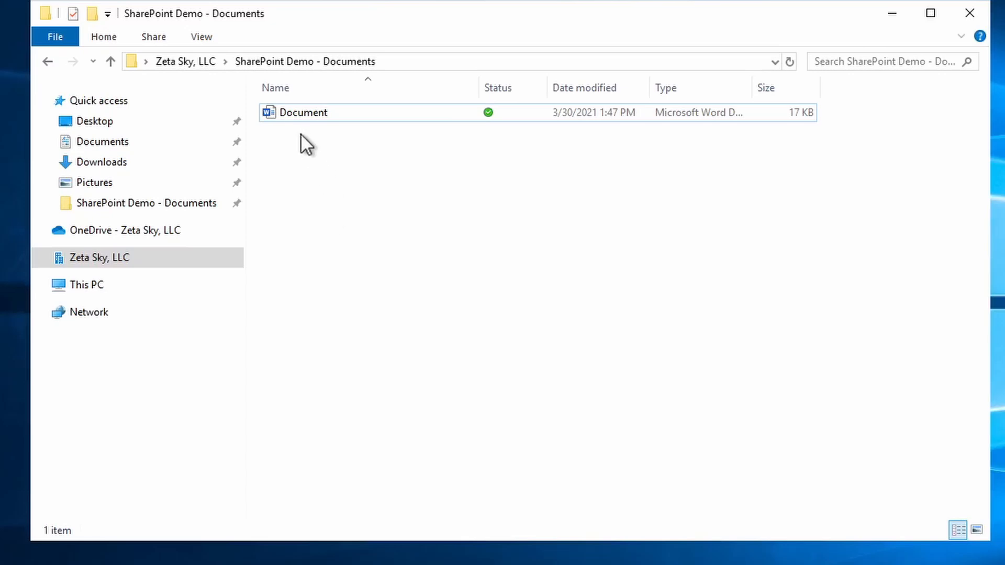
Free up space for the Document so its Status shows the online-only cloud icon
right_click(303, 113)
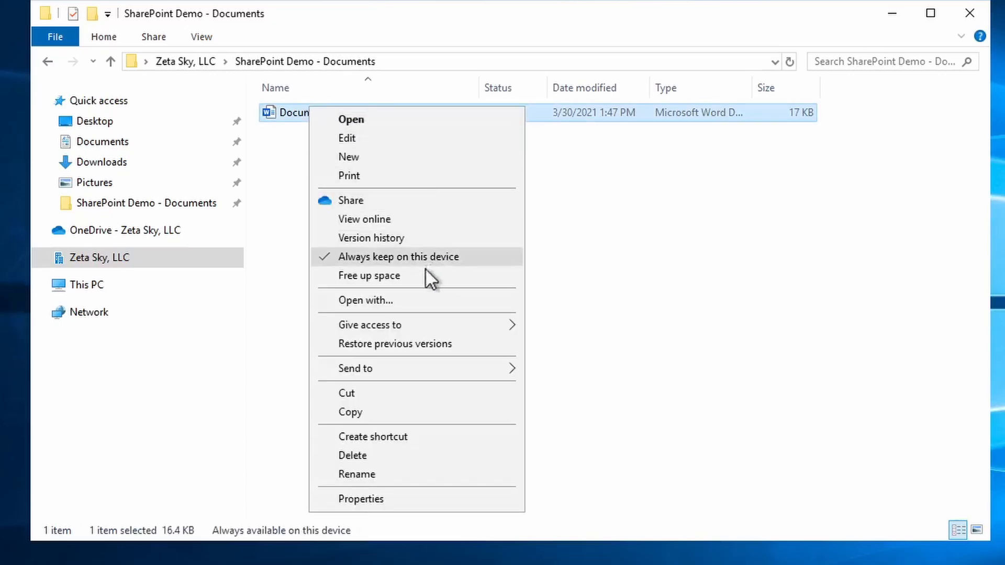
mouse_move(398, 276)
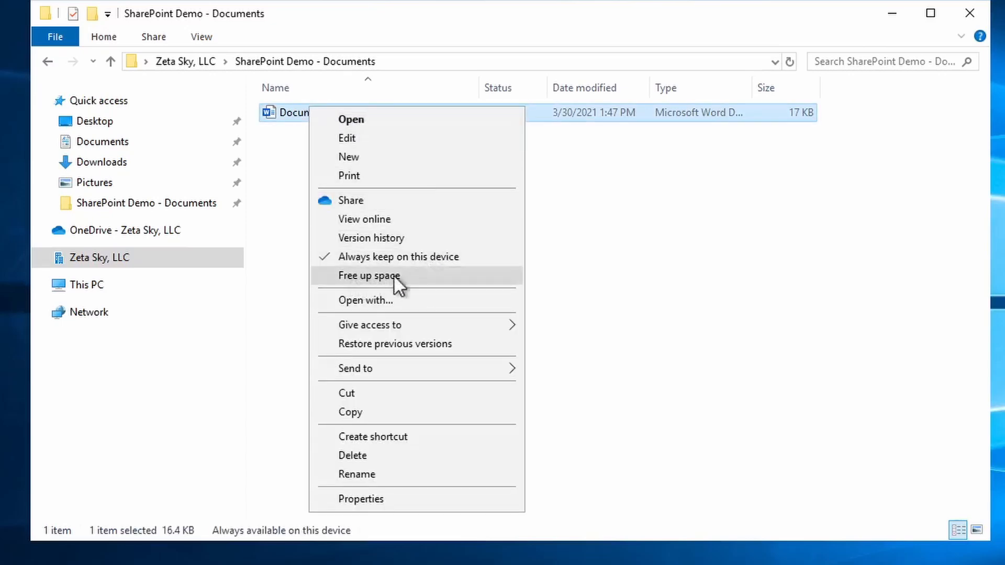
click(370, 275)
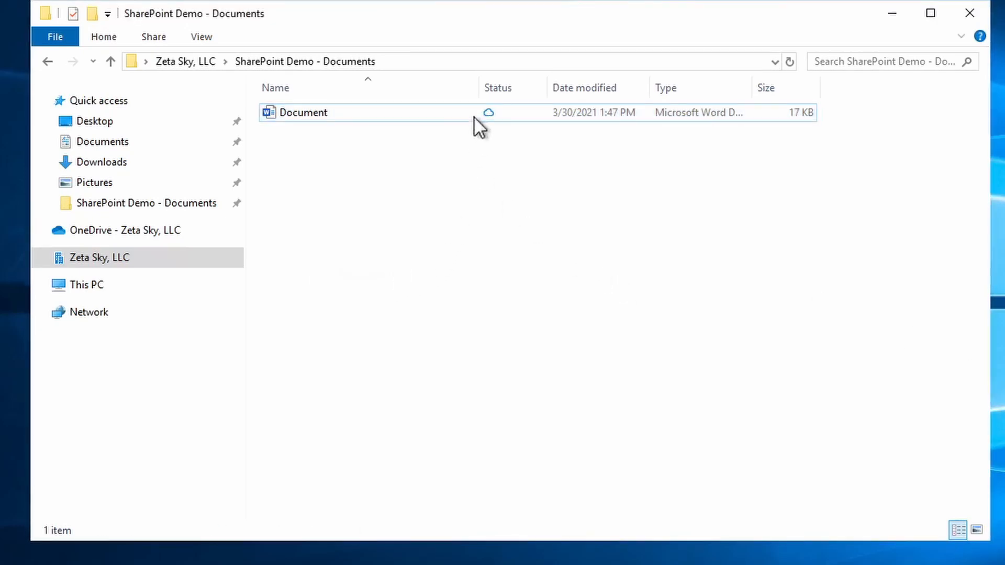
mouse_move(489, 115)
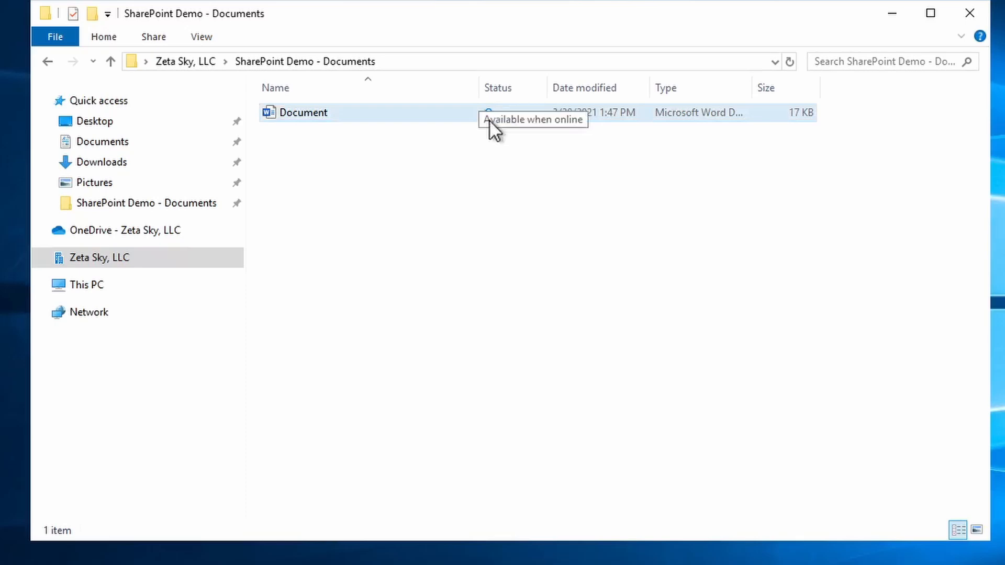
mouse_move(493, 164)
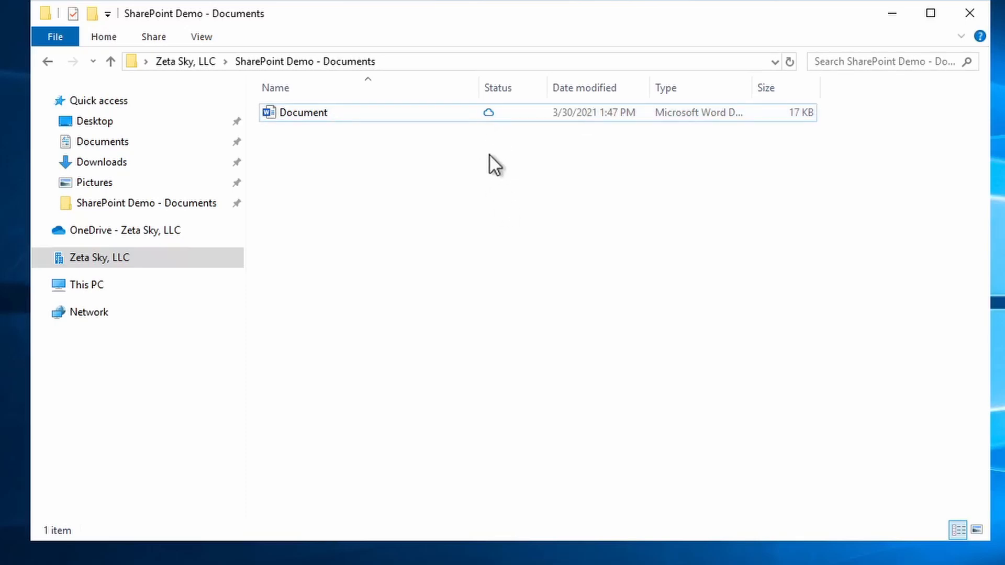
mouse_move(495, 154)
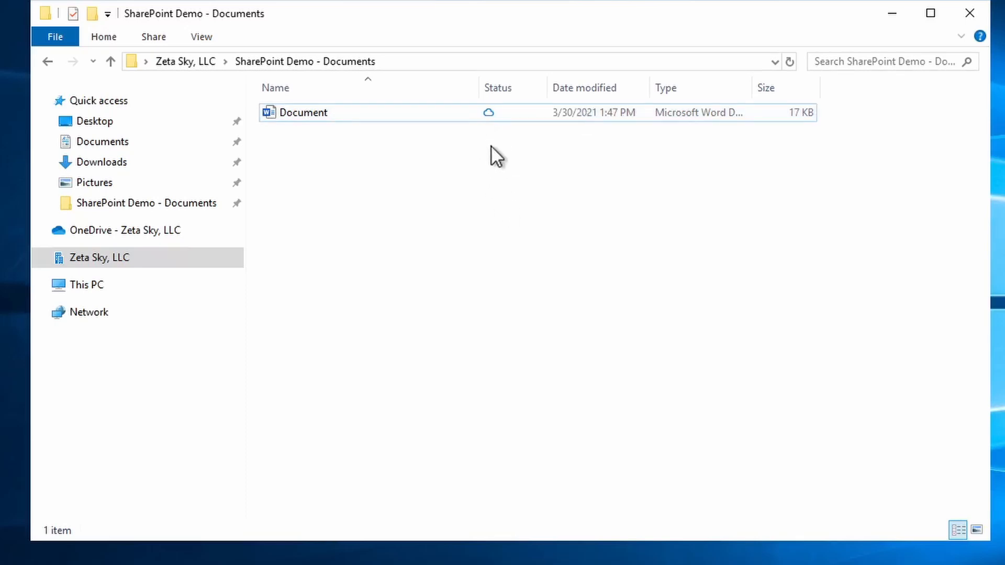
mouse_move(490, 138)
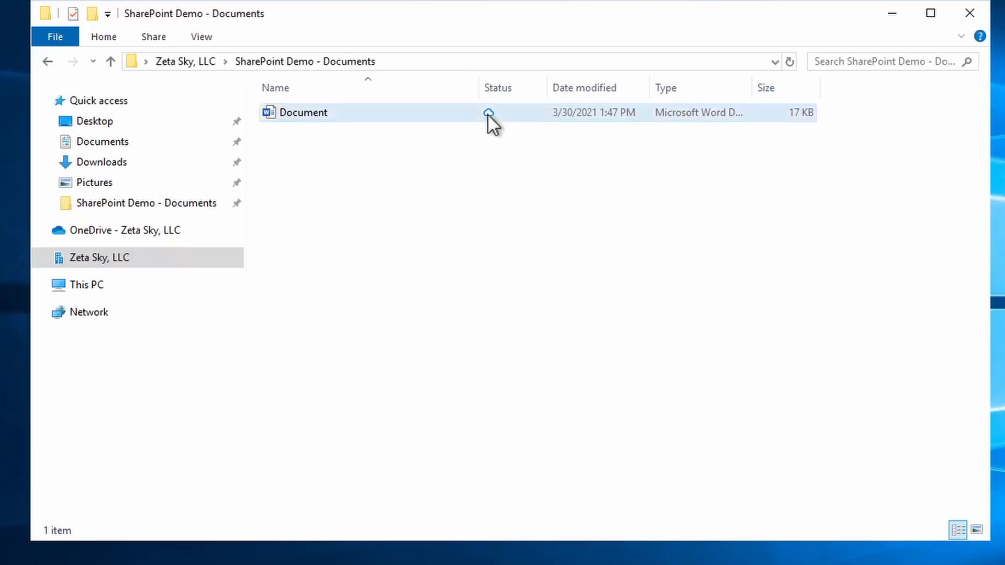
mouse_move(489, 113)
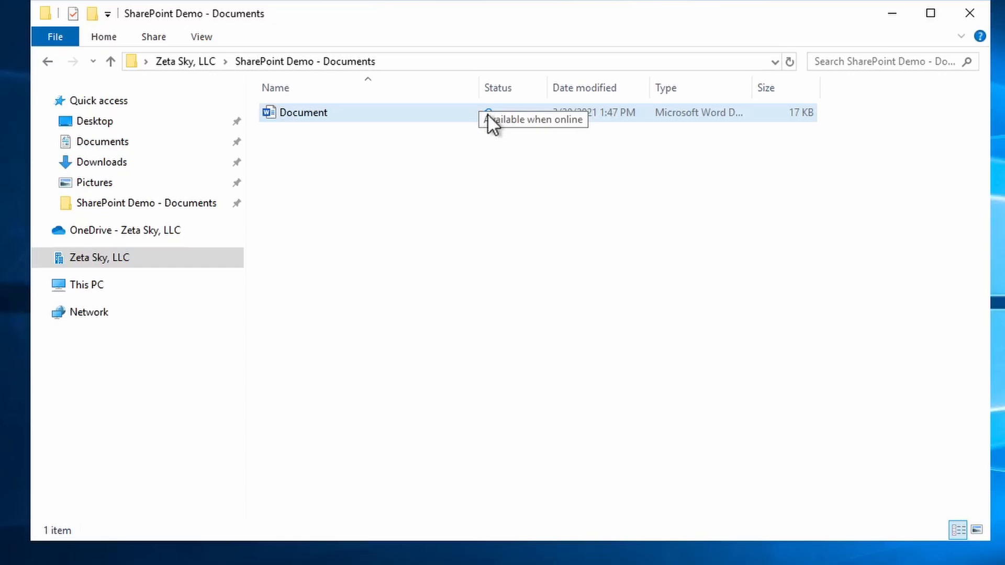
click(302, 112)
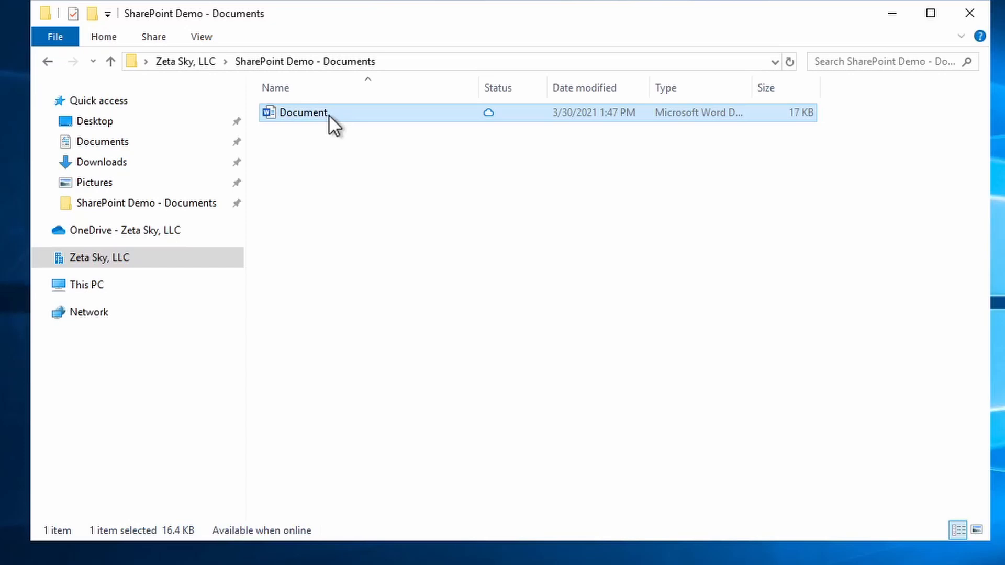
Download the Document again so its Status shows Available on this device
click(333, 113)
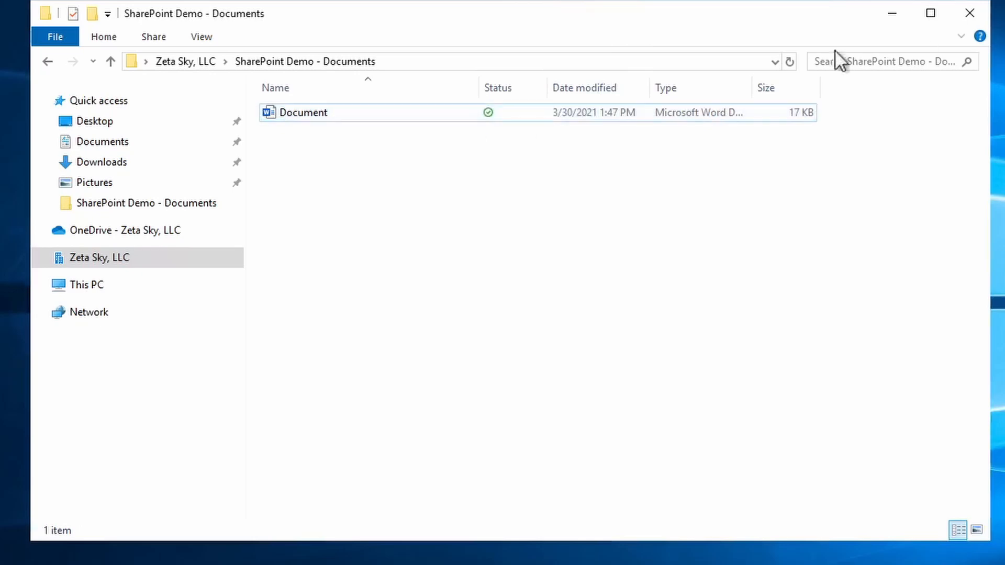
mouse_move(840, 62)
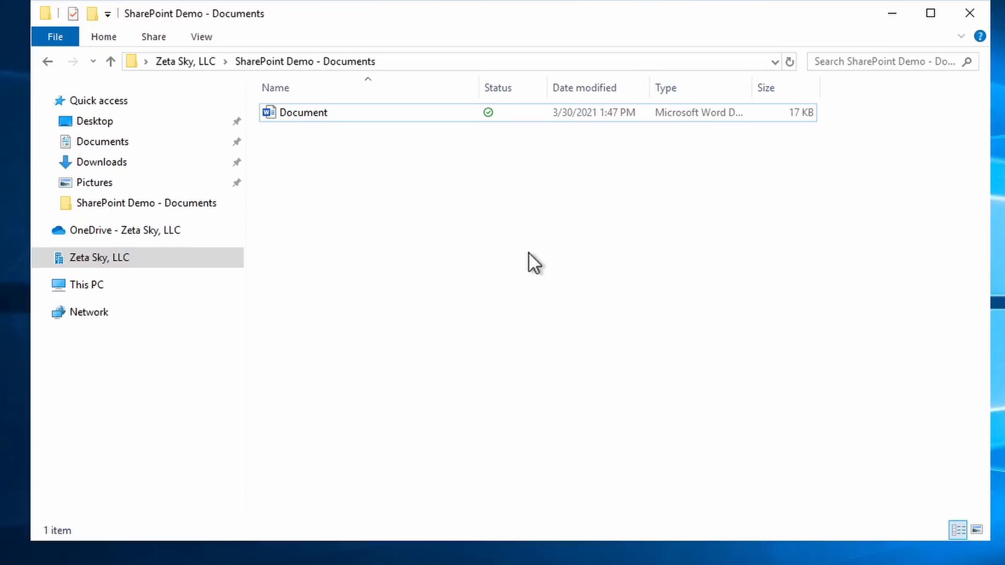
mouse_move(507, 164)
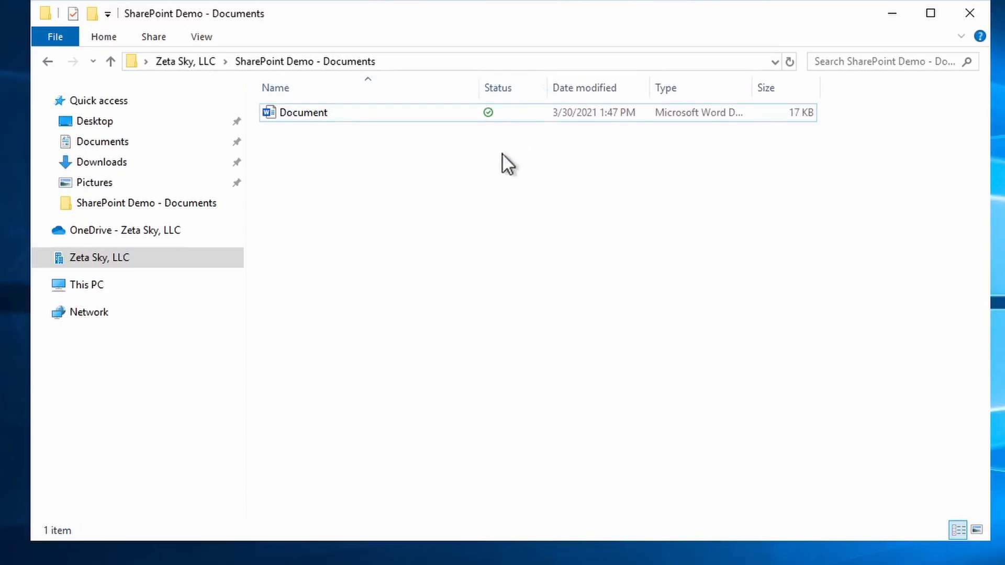
mouse_move(498, 196)
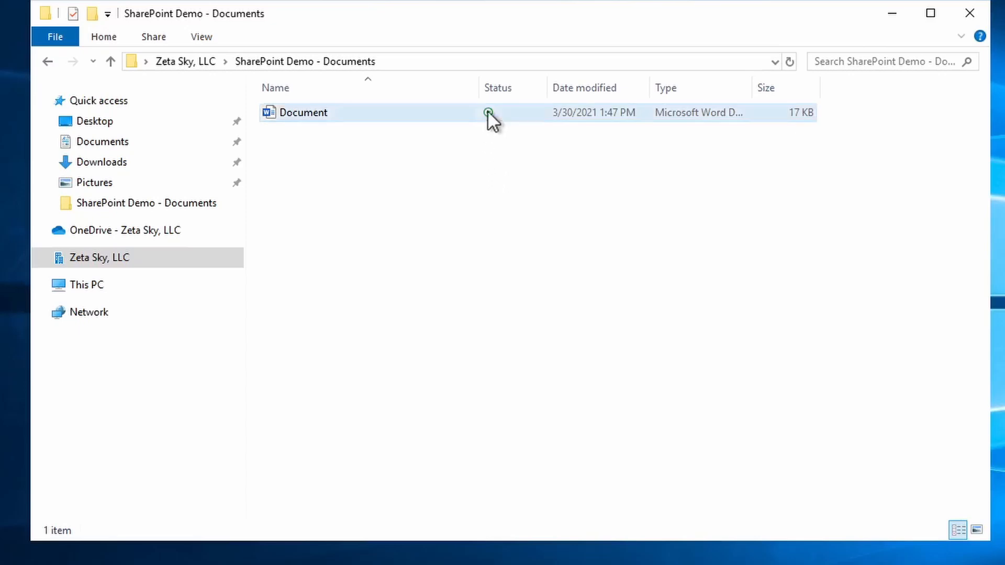
mouse_move(489, 113)
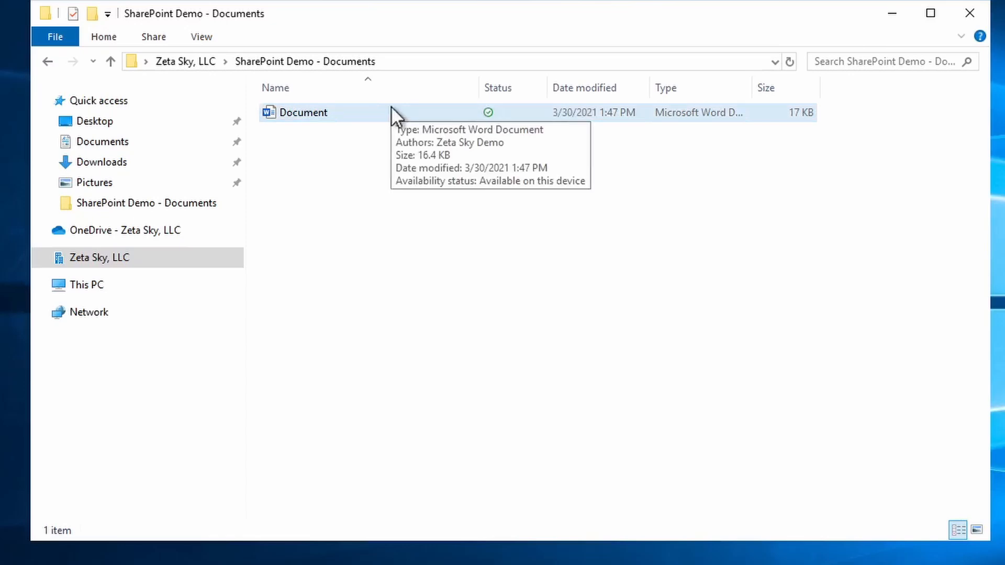
mouse_move(490, 121)
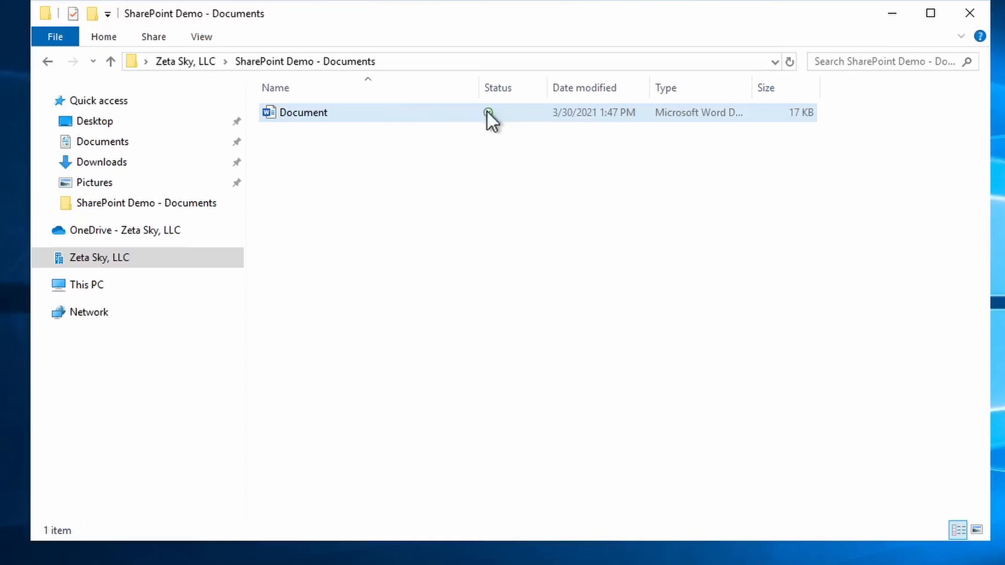
mouse_move(489, 113)
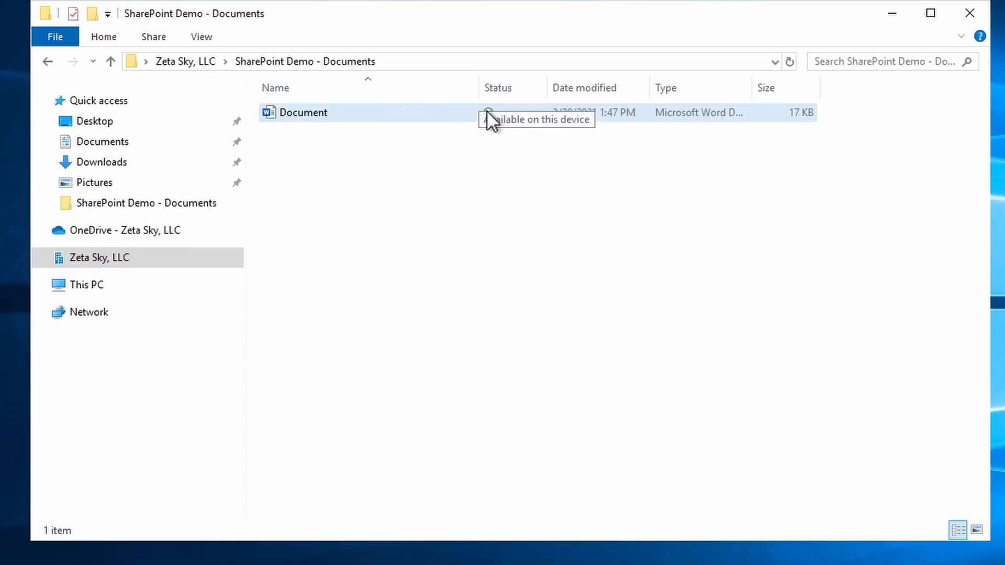